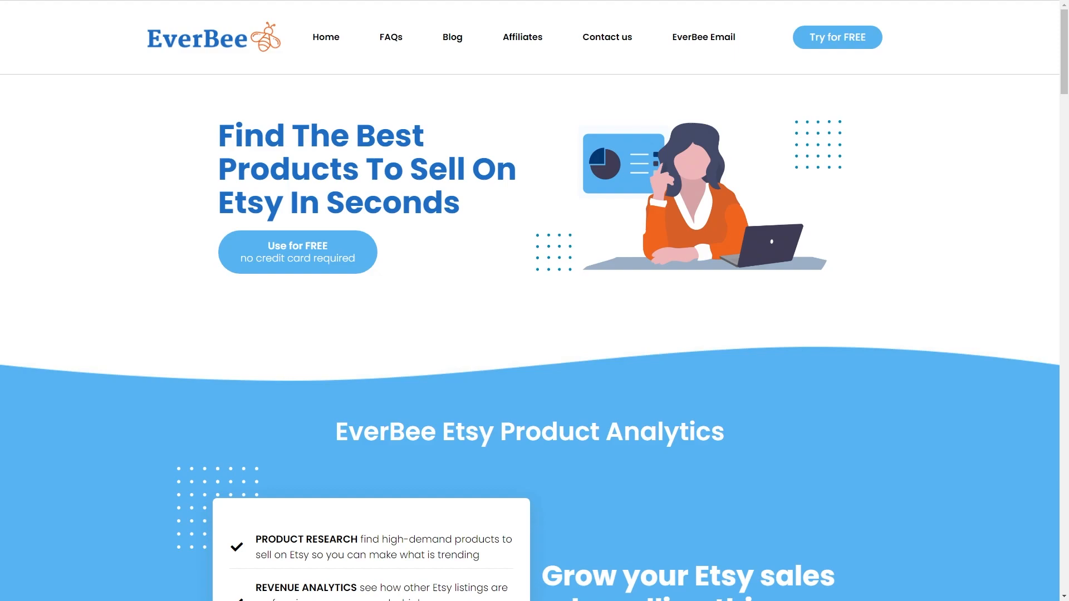
mouse_move(909, 113)
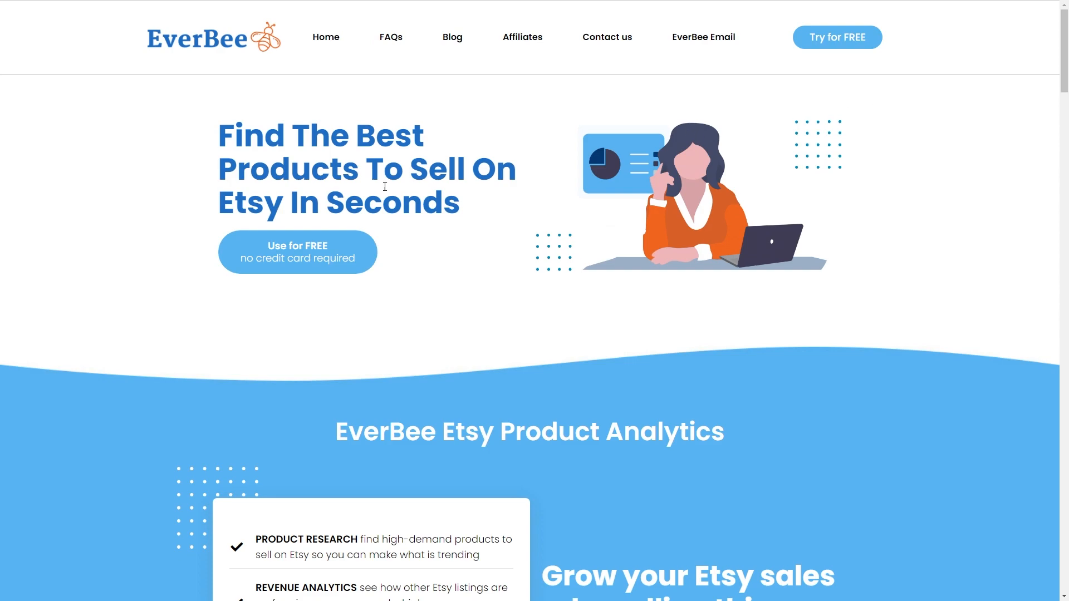
mouse_move(272, 266)
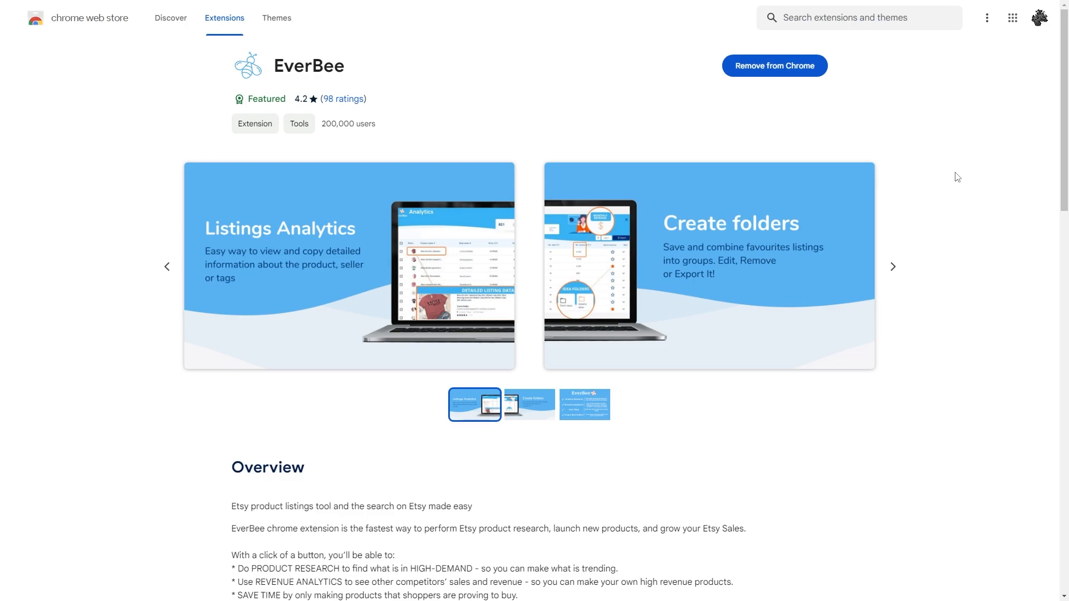
mouse_move(754, 107)
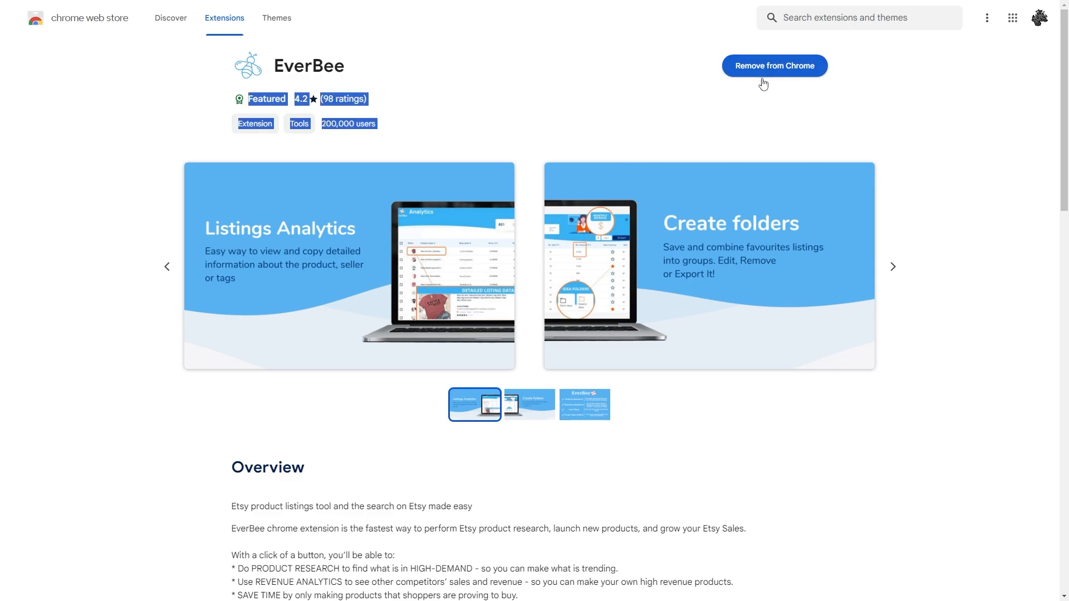
mouse_move(847, 92)
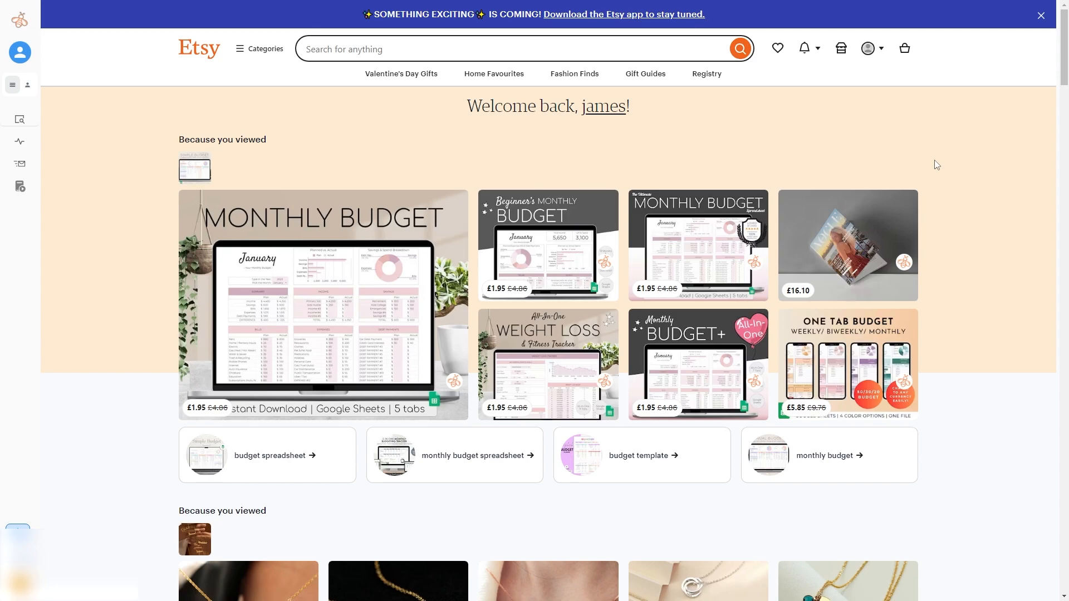
mouse_move(736, 141)
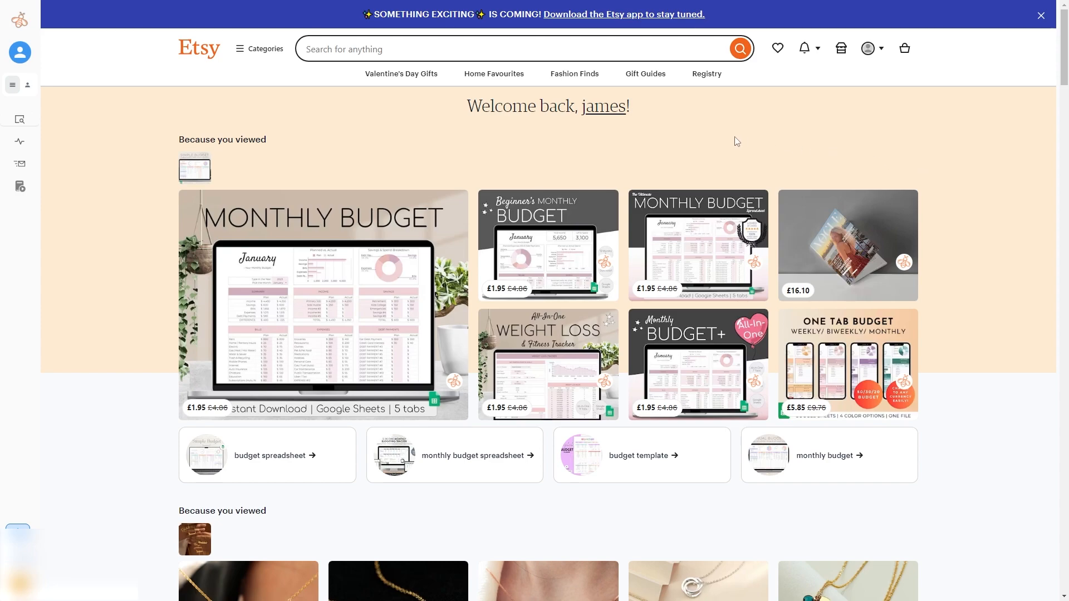
mouse_move(101, 138)
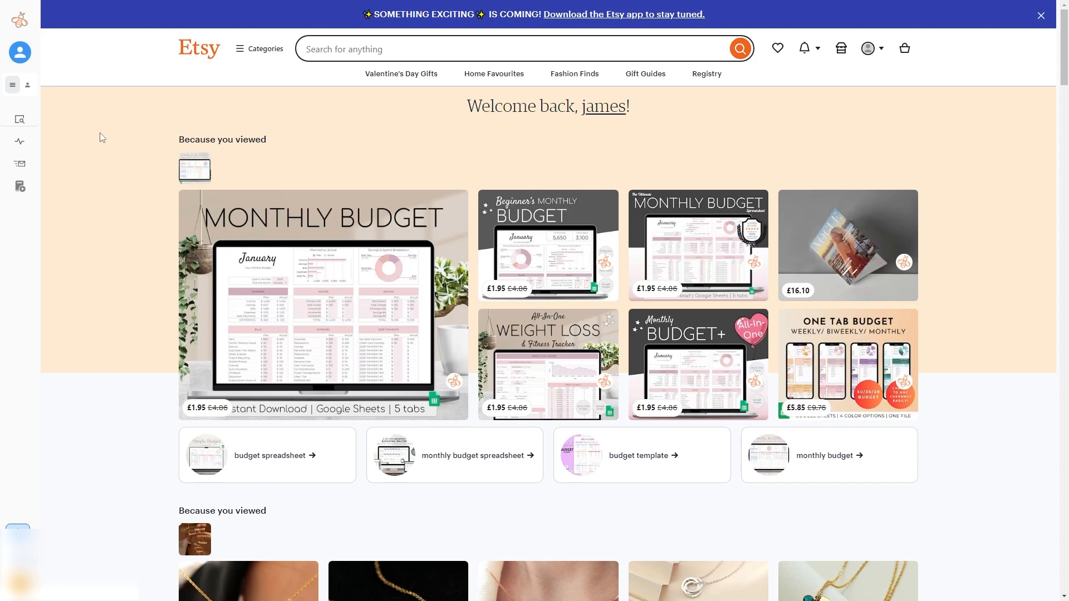
Step: Search the term 'spreadsheet' in EverBee Keyword Research over Etsy
type("spreadsheet")
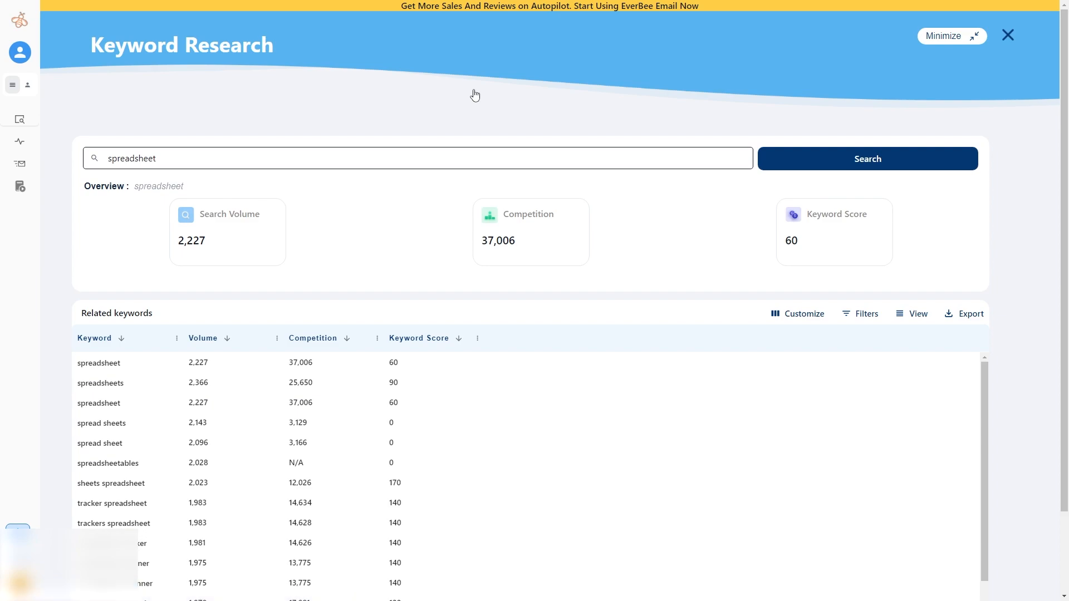
mouse_move(460, 242)
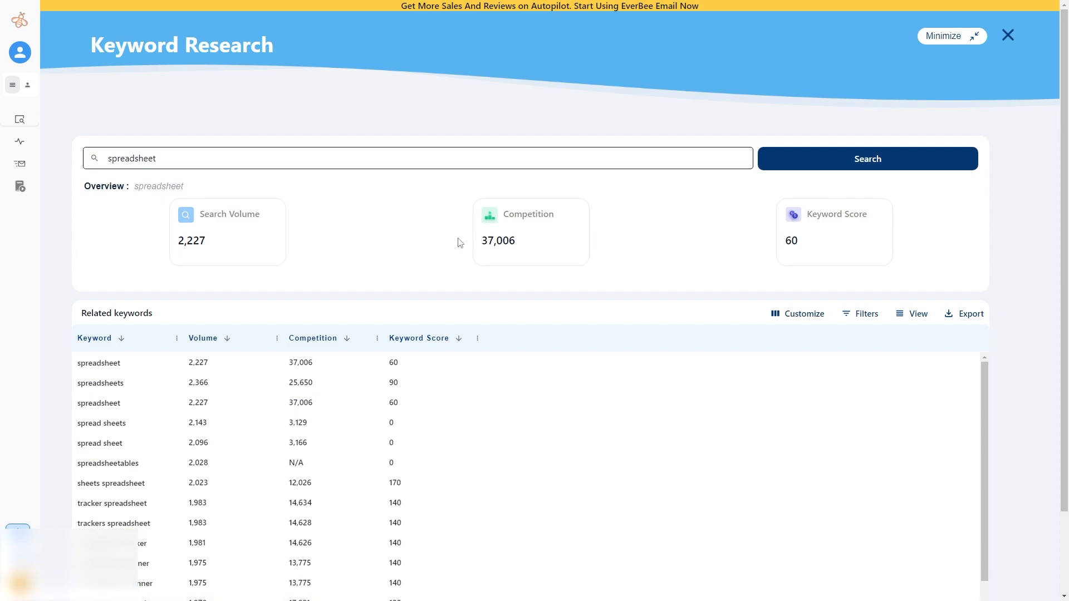
mouse_move(642, 238)
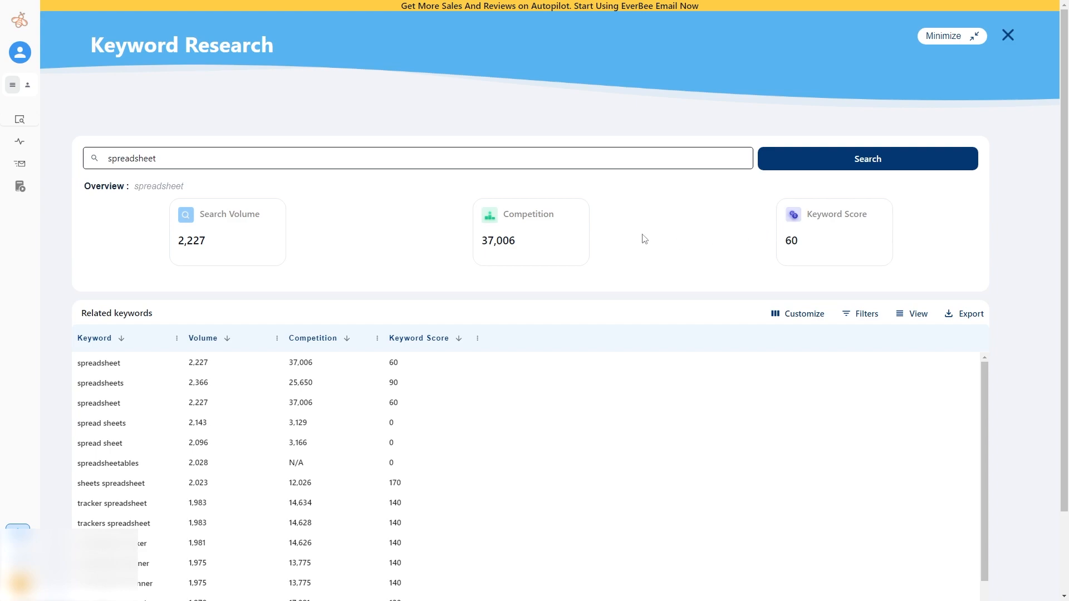
mouse_move(168, 303)
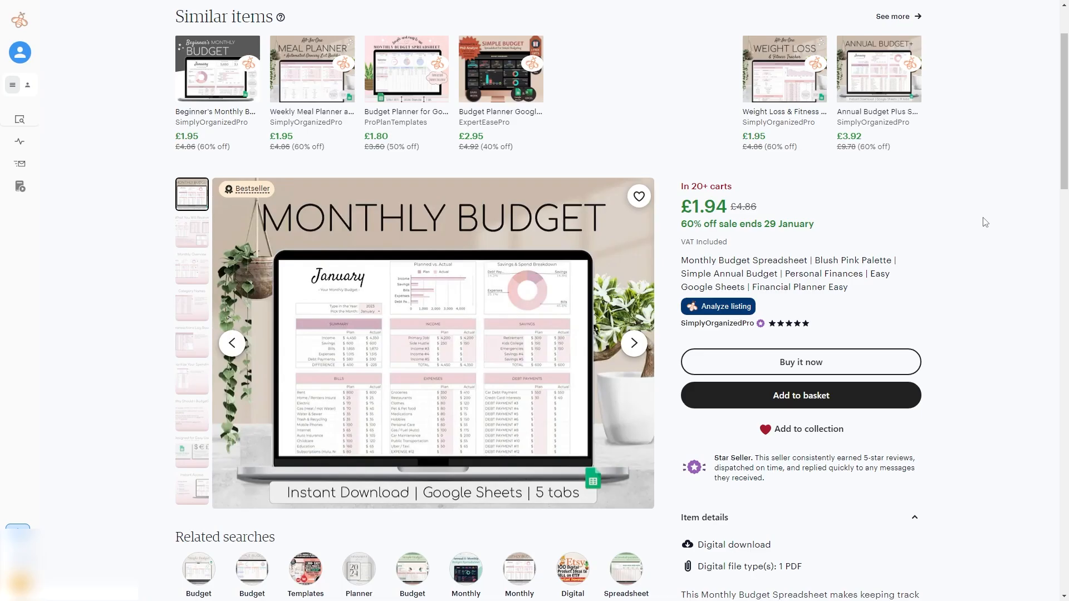
mouse_move(977, 200)
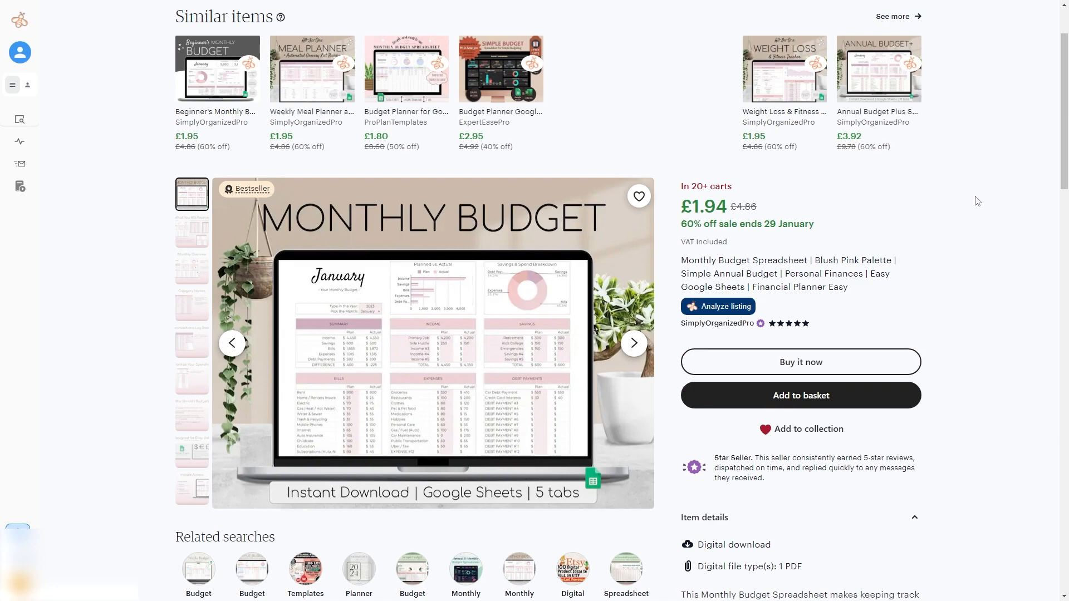
mouse_move(683, 321)
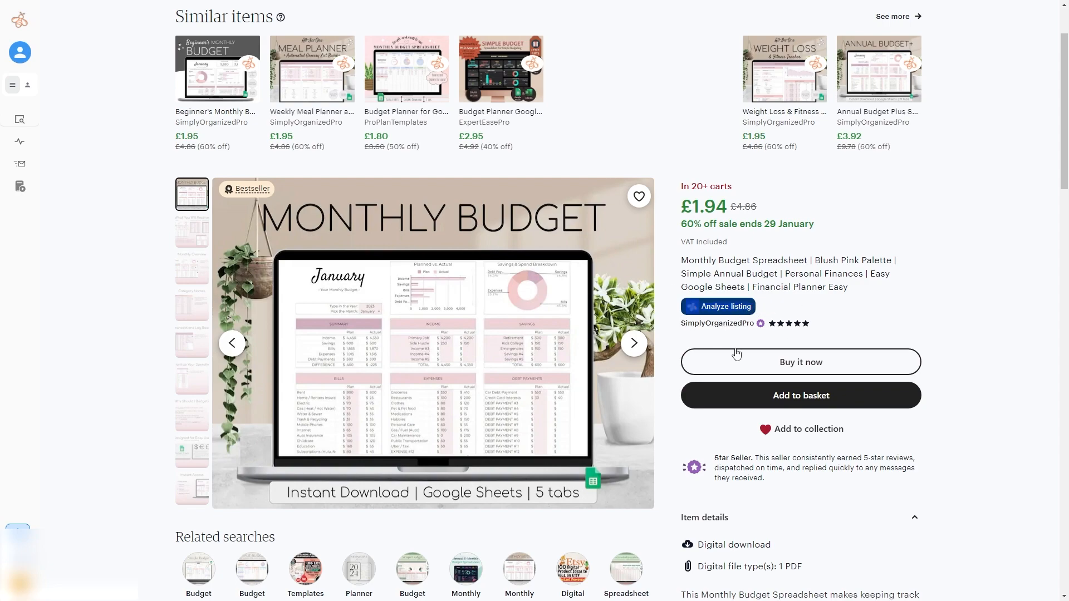
Step: Analyze this listing to show 613 est. monthly sales, $3,022 revenue and tag keywords
left_click(722, 306)
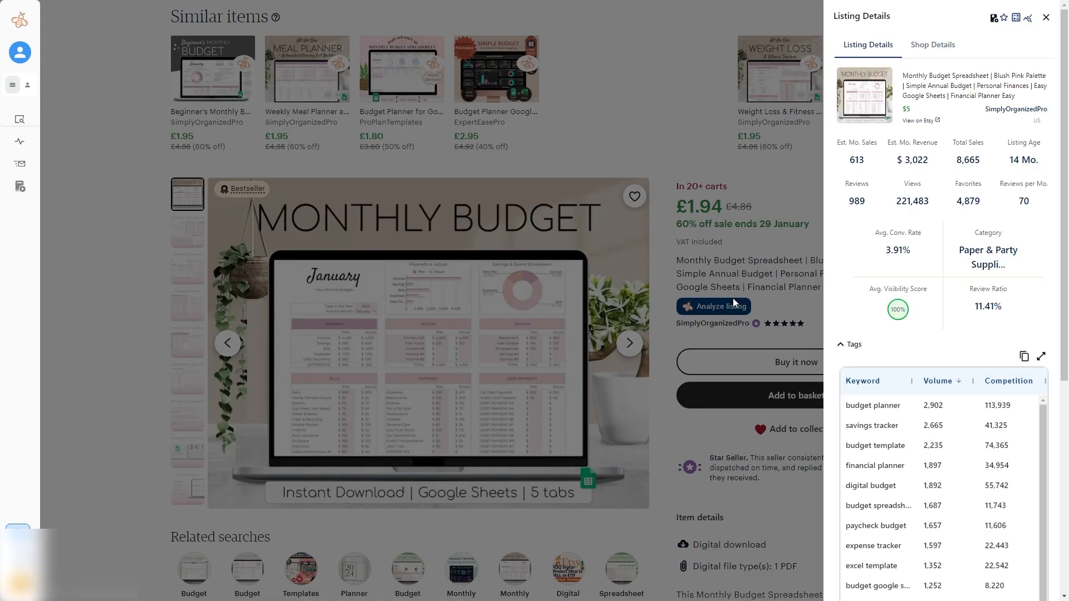
mouse_move(873, 247)
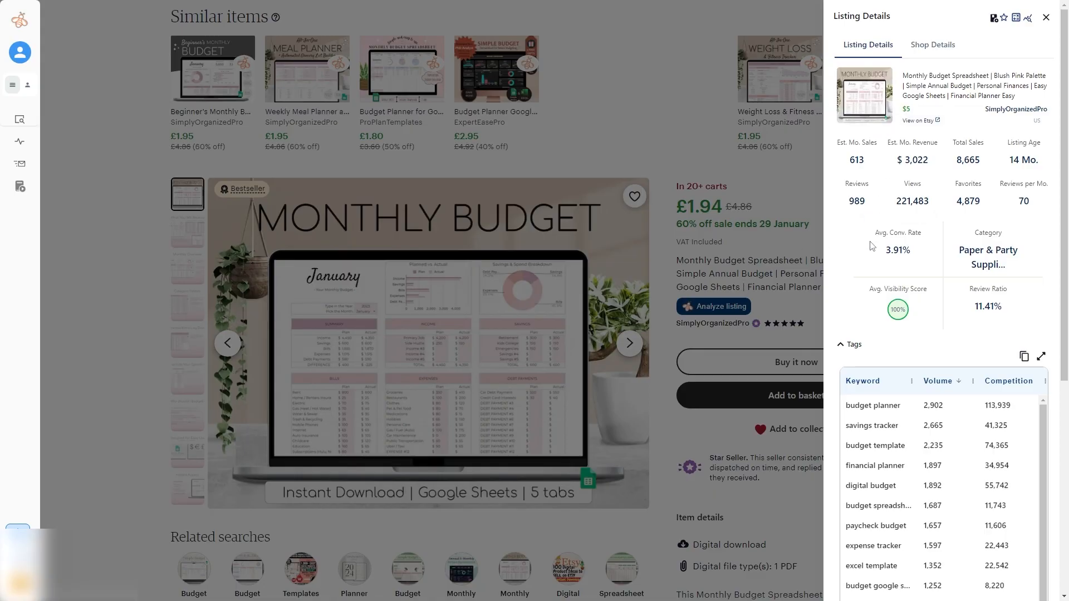
mouse_move(863, 234)
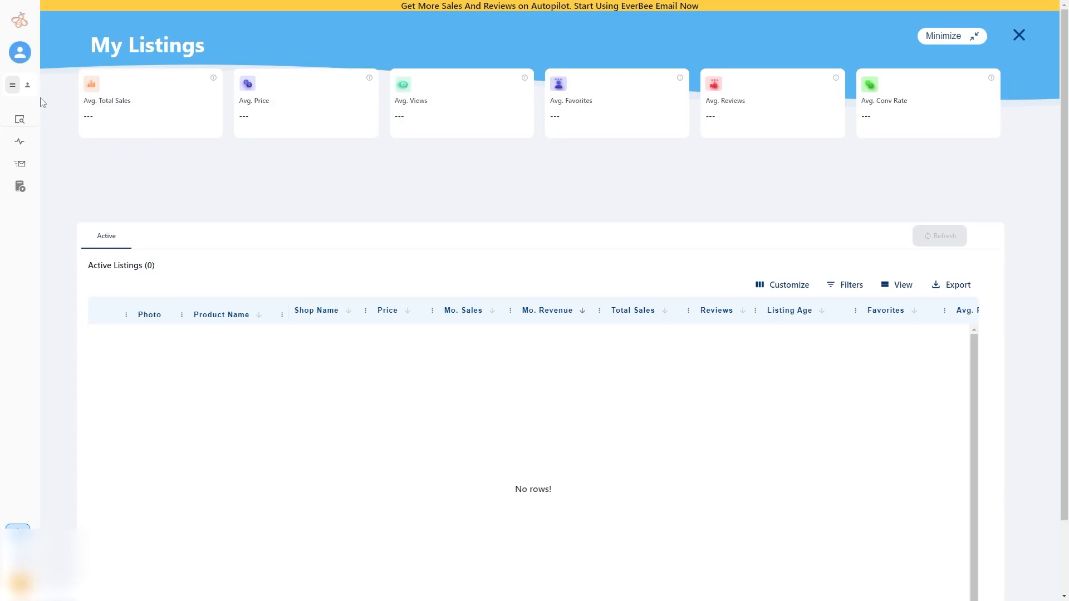
Step: Expand the EverBee sidebar to show My Listings and the Research Tools menu
left_click(12, 84)
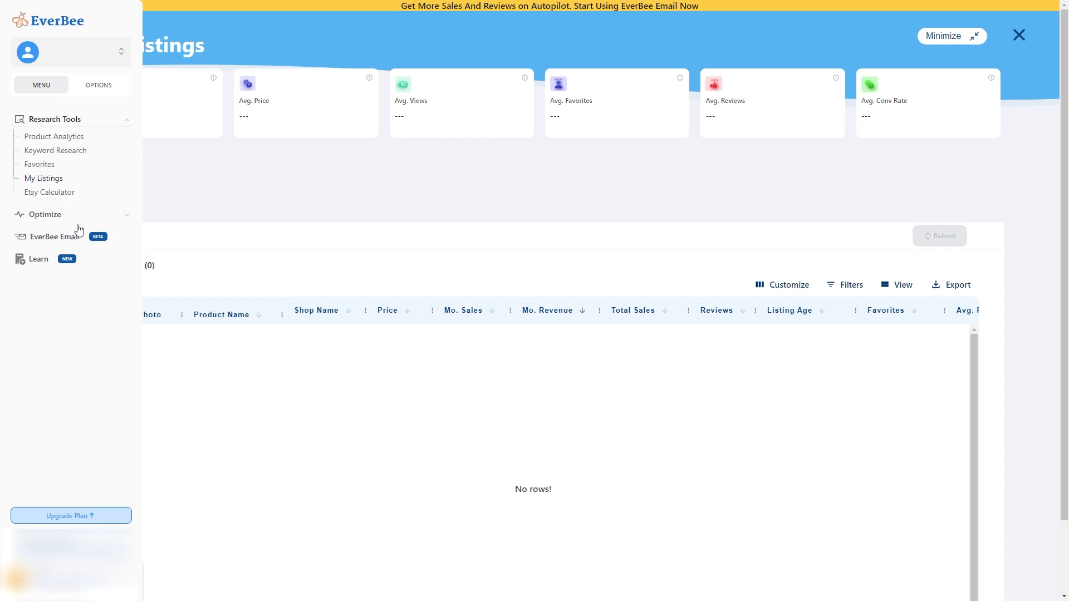
mouse_move(34, 199)
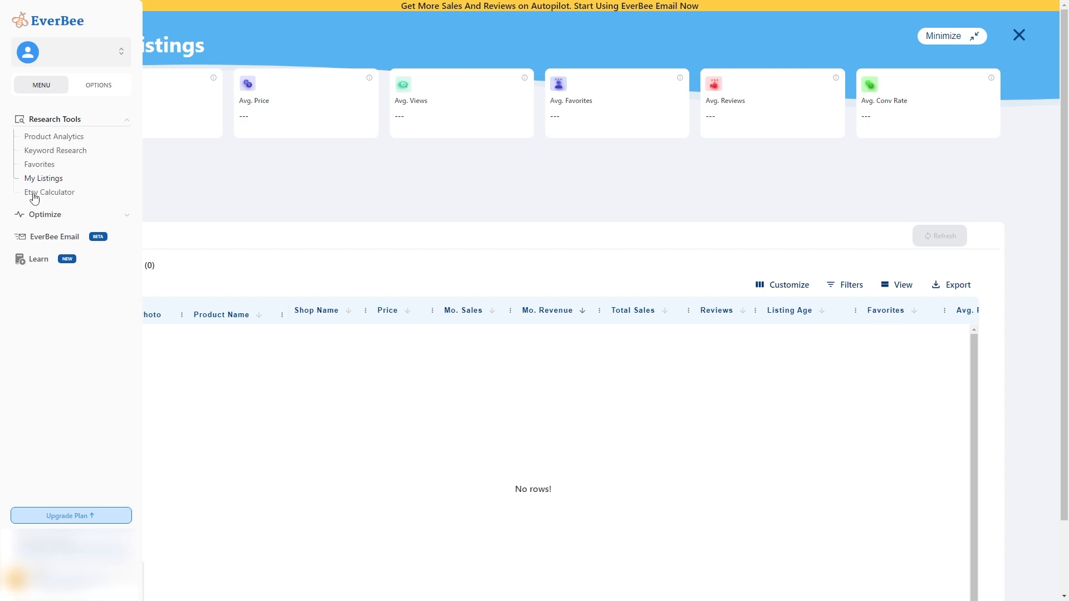